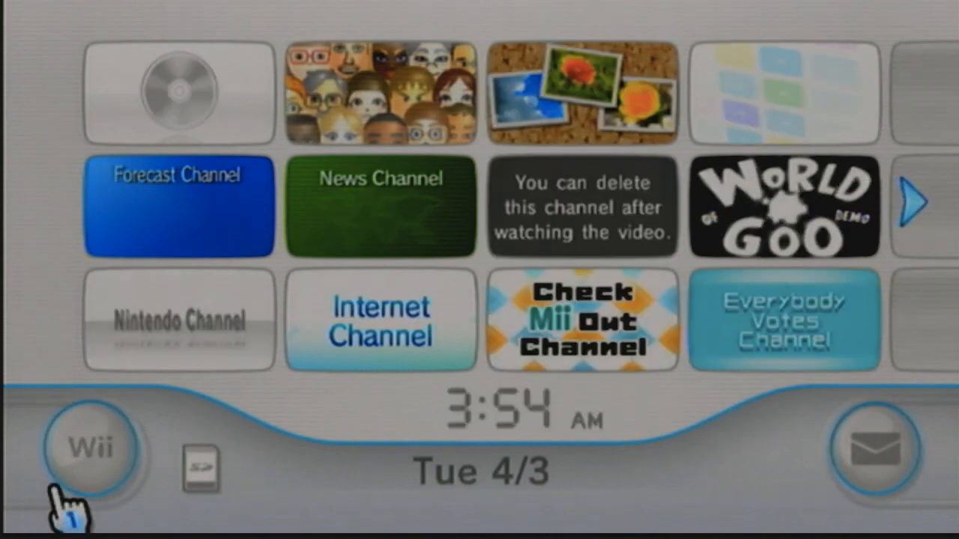
Step: Start a wireless connection in Internet slot 2 from Wii Settings so it searches for an access point
{"action": "left_click", "coordinate": [90, 448]}
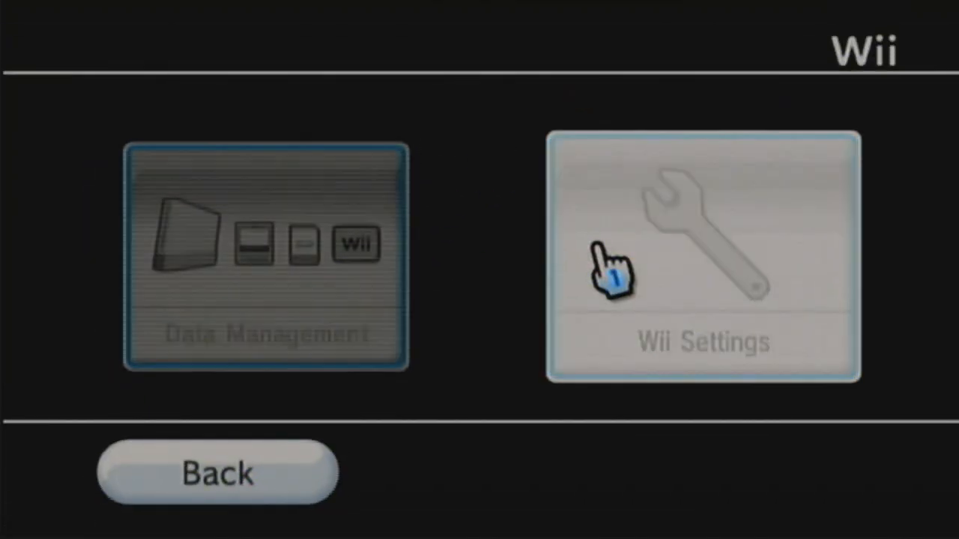
{"action": "left_click", "coordinate": [701, 258]}
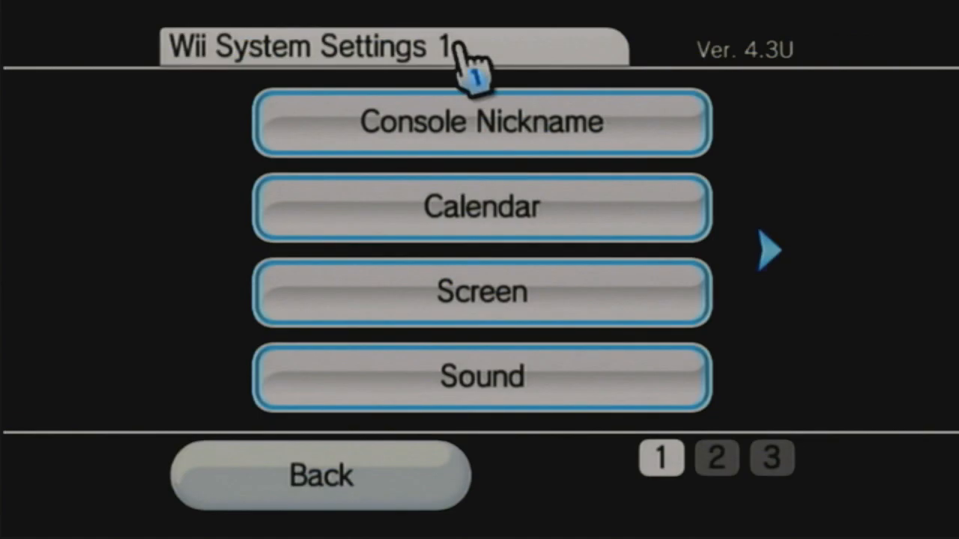
{"action": "left_click", "coordinate": [765, 252]}
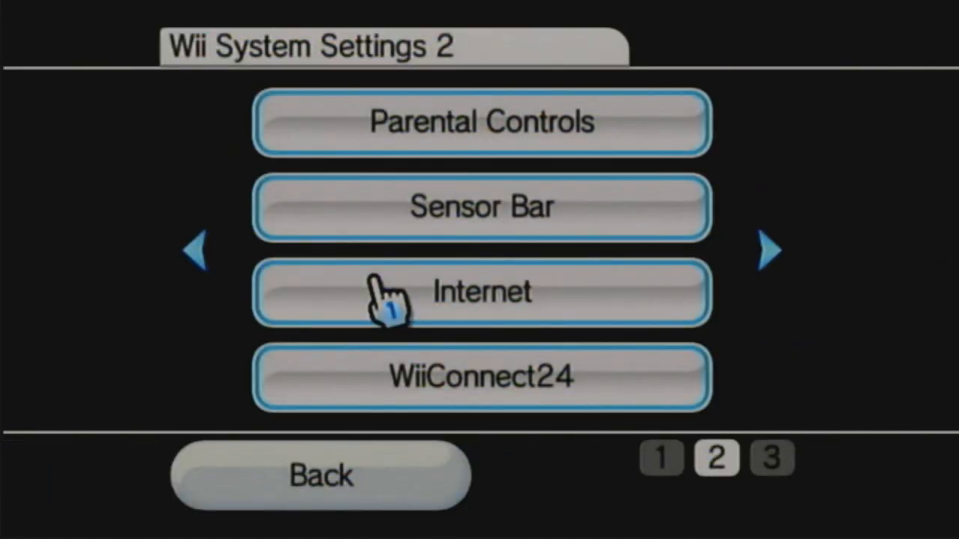
{"action": "left_click", "coordinate": [480, 290]}
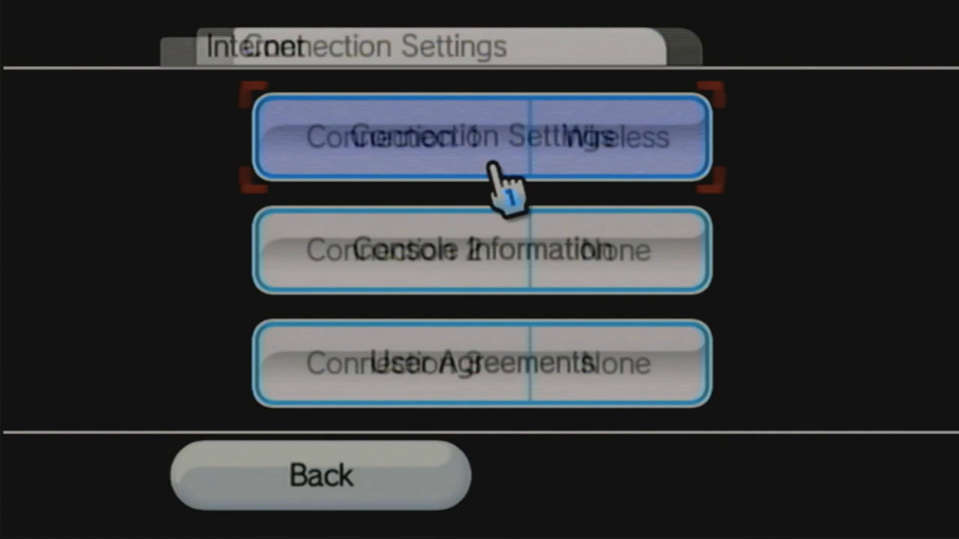
{"action": "left_click", "coordinate": [480, 138]}
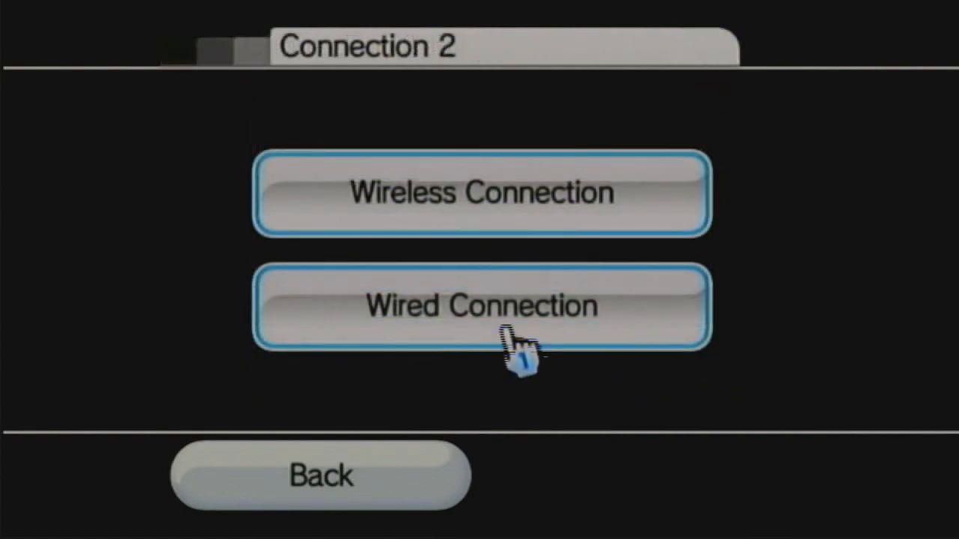
{"action": "left_click", "coordinate": [483, 192]}
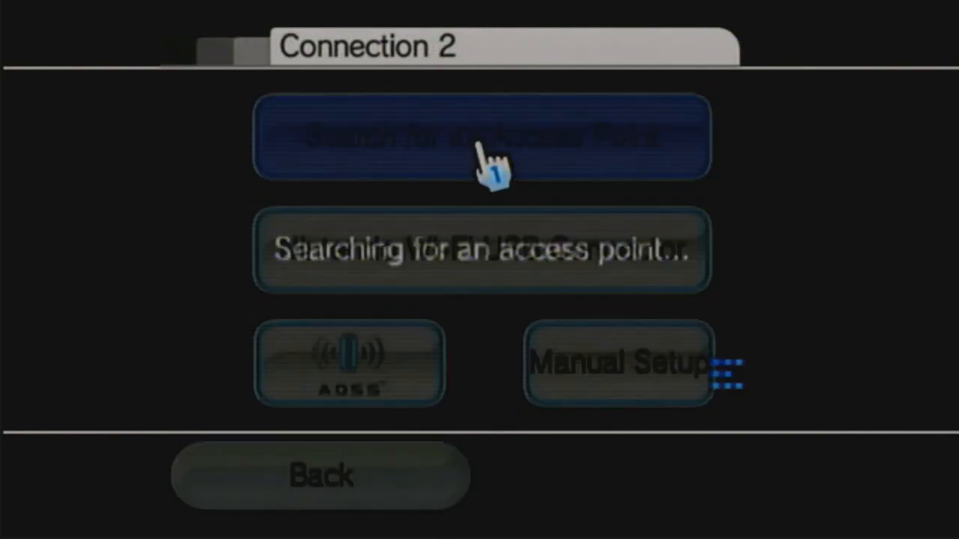
Step: Pick the access point, pass the connection test and accept the system update prompt and notice
{"action": "left_click", "coordinate": [483, 138]}
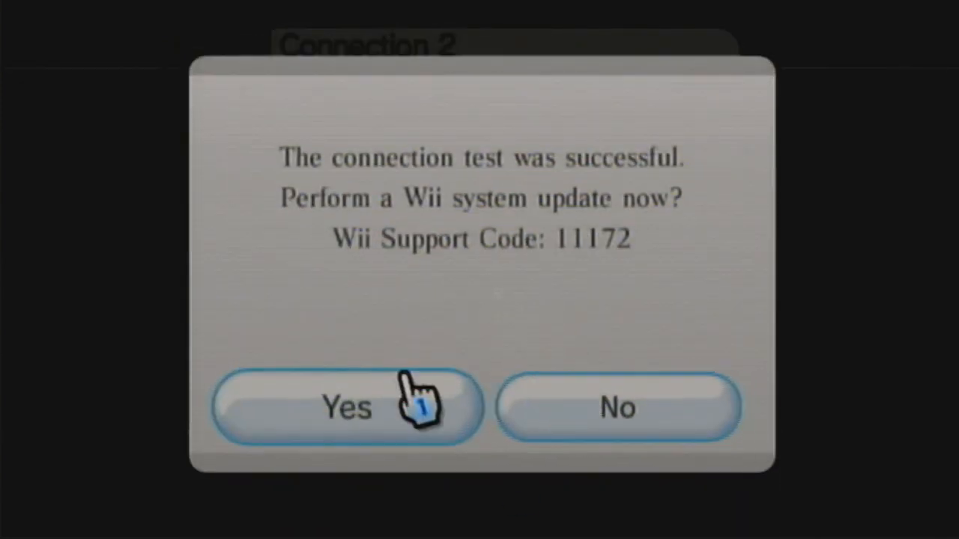
{"action": "left_click", "coordinate": [346, 408]}
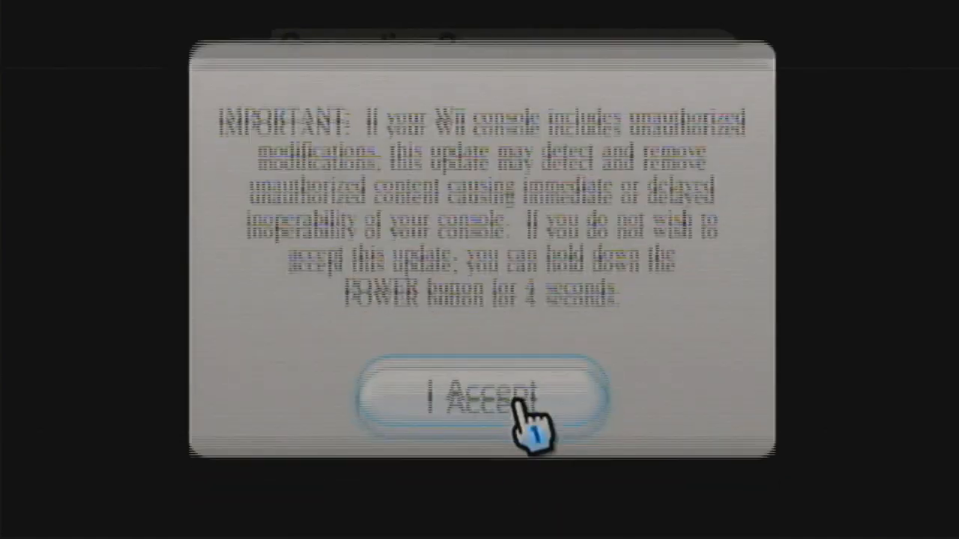
{"action": "left_click", "coordinate": [487, 402]}
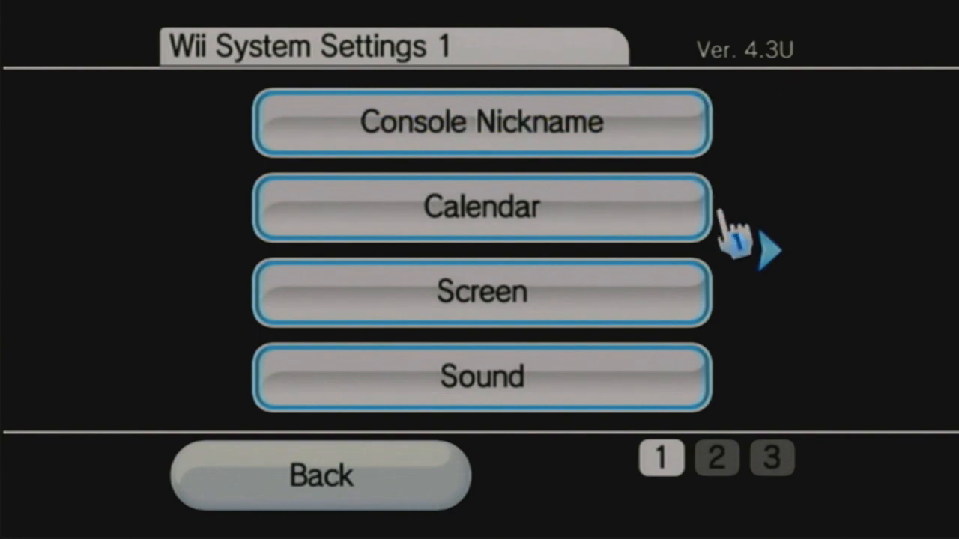
Step: Show Console Information under Internet settings to read the system version and MAC address
{"action": "left_click", "coordinate": [764, 251]}
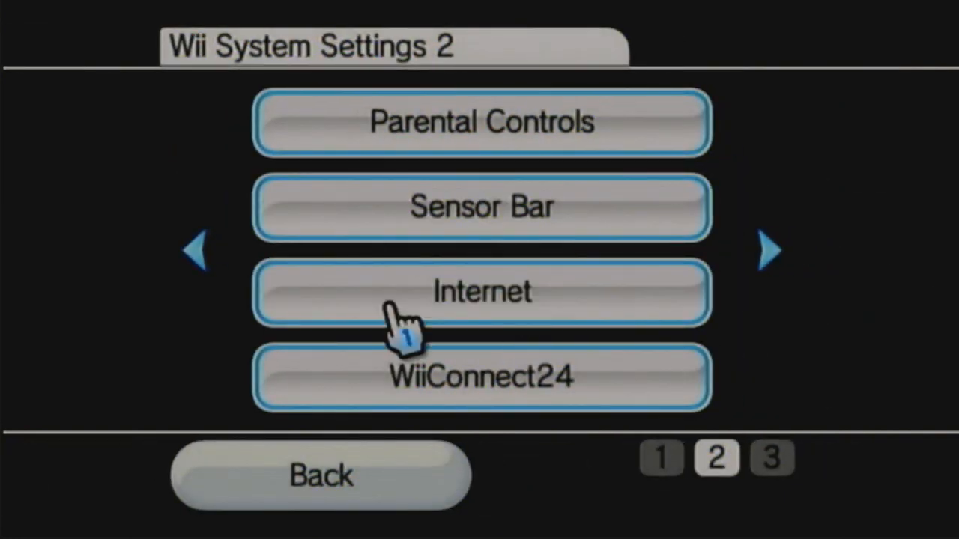
{"action": "left_click", "coordinate": [483, 291]}
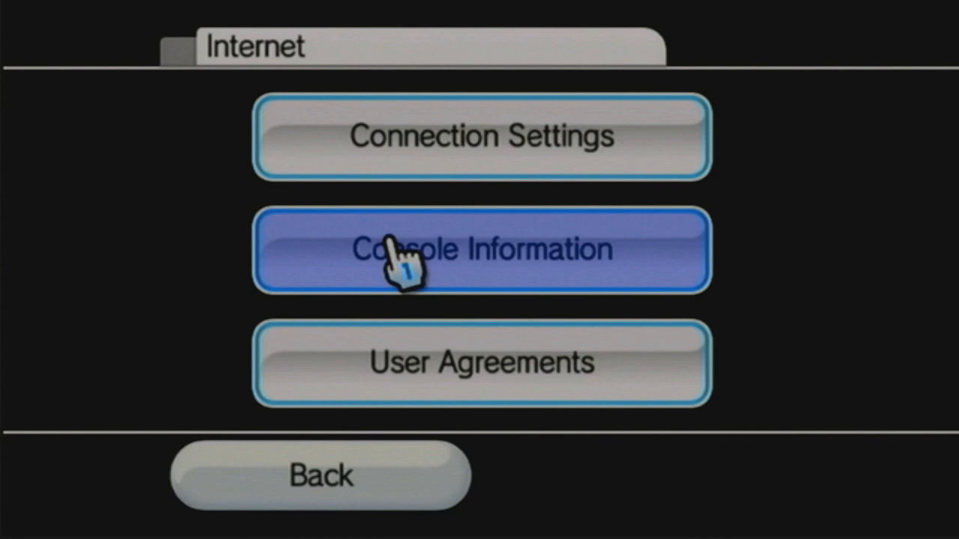
{"action": "left_click", "coordinate": [479, 248]}
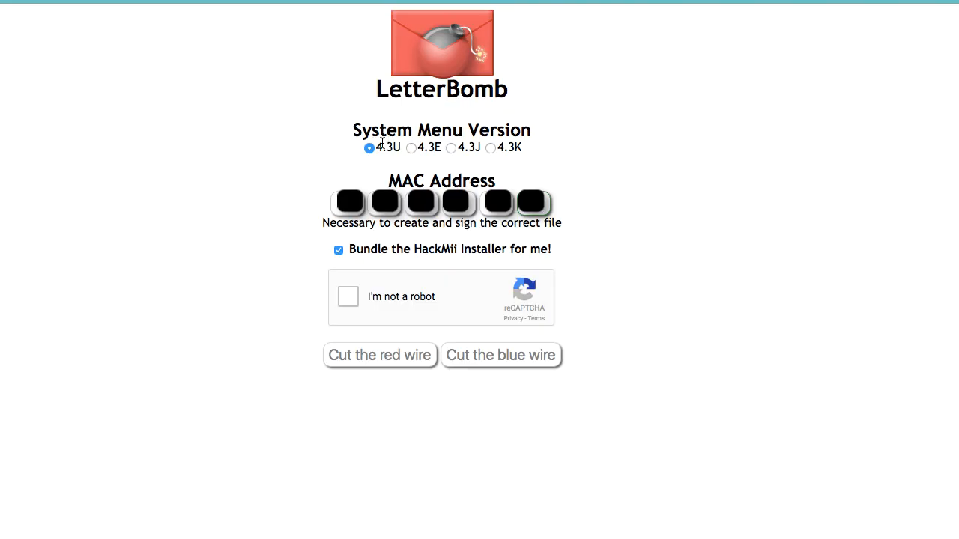
Step: Generate the 4.3U LetterBomb exploit with HackMii bundled, pass the captcha and download LetterBomb.zip
{"action": "left_click", "coordinate": [347, 296]}
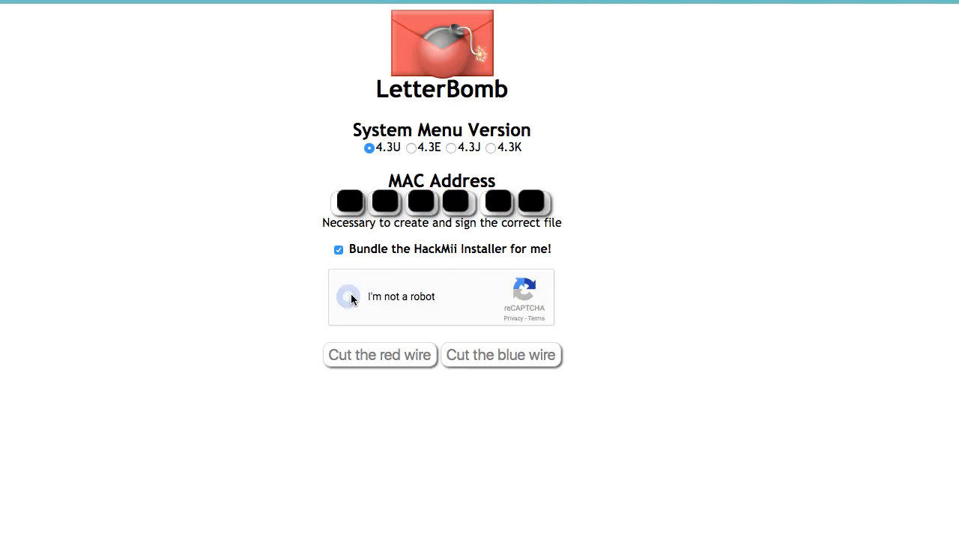
{"action": "left_click", "coordinate": [347, 297]}
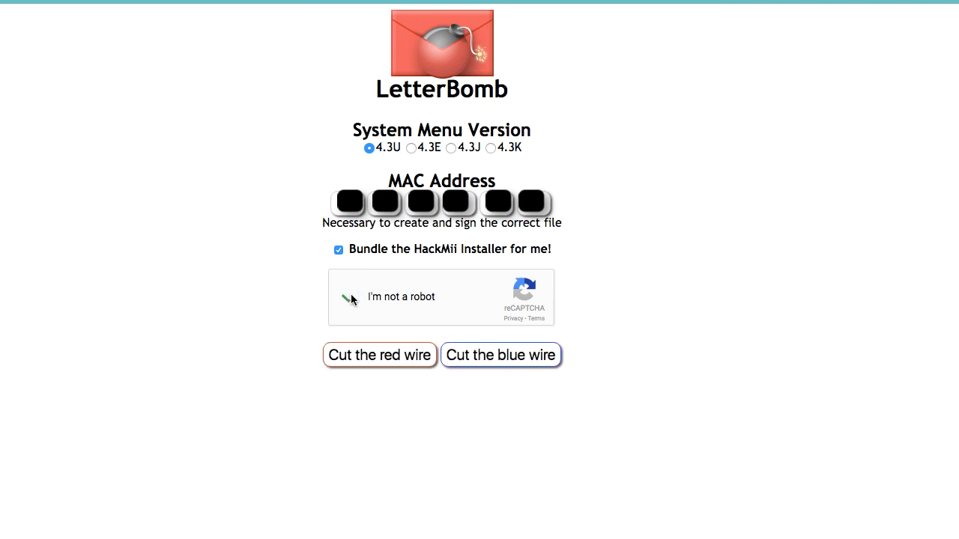
{"action": "left_click", "coordinate": [338, 297]}
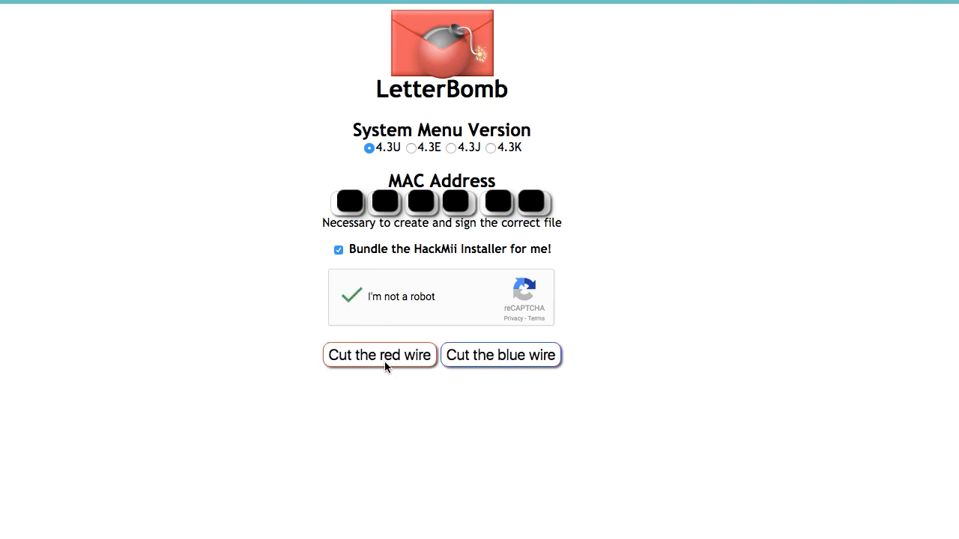
{"action": "left_click", "coordinate": [379, 355]}
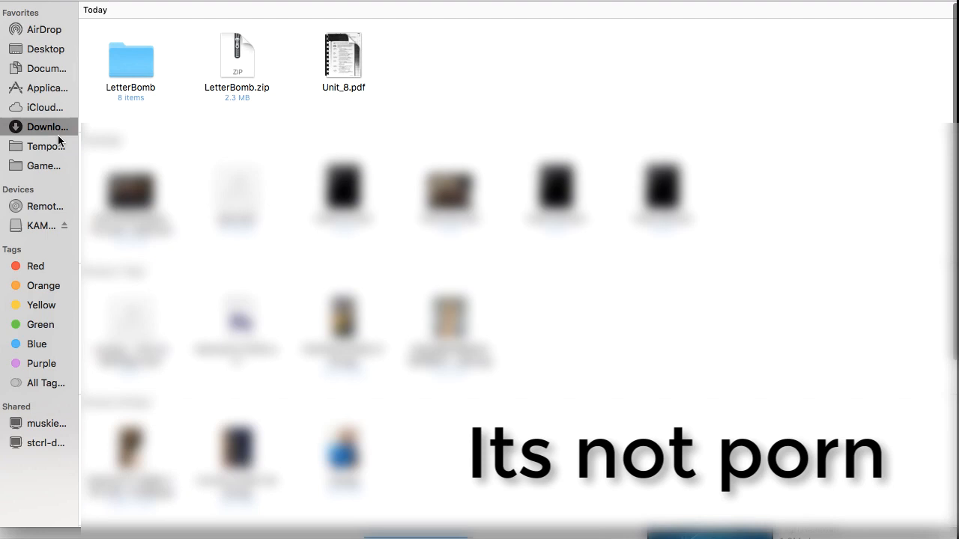
{"action": "left_click", "coordinate": [130, 60]}
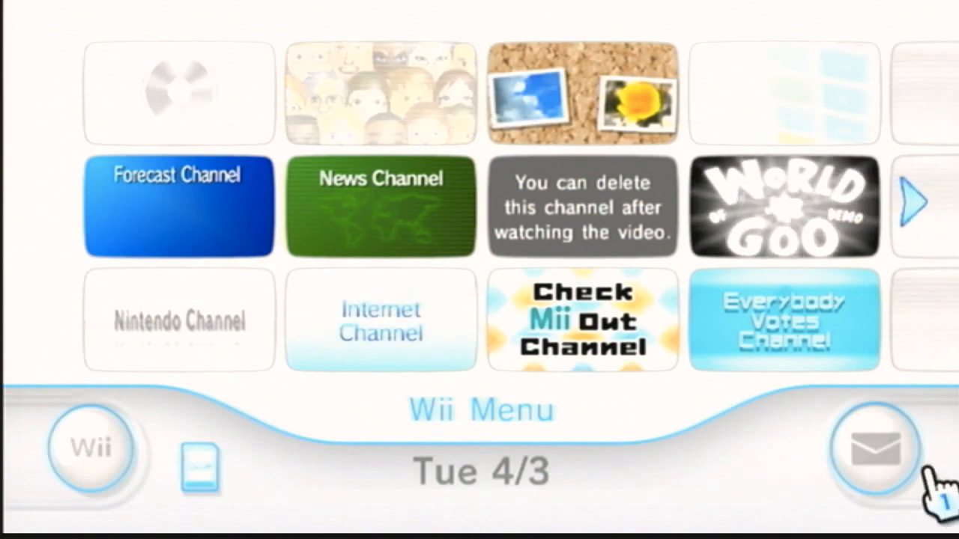
Step: Launch the HackMii installer from the red LetterBomb envelope on the Message Board
{"action": "left_click", "coordinate": [875, 450]}
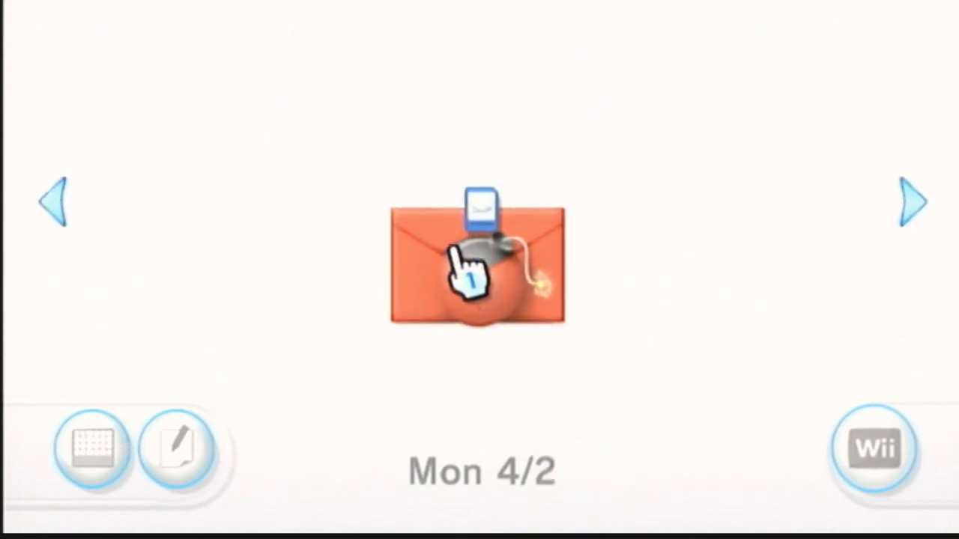
{"action": "left_click", "coordinate": [478, 266]}
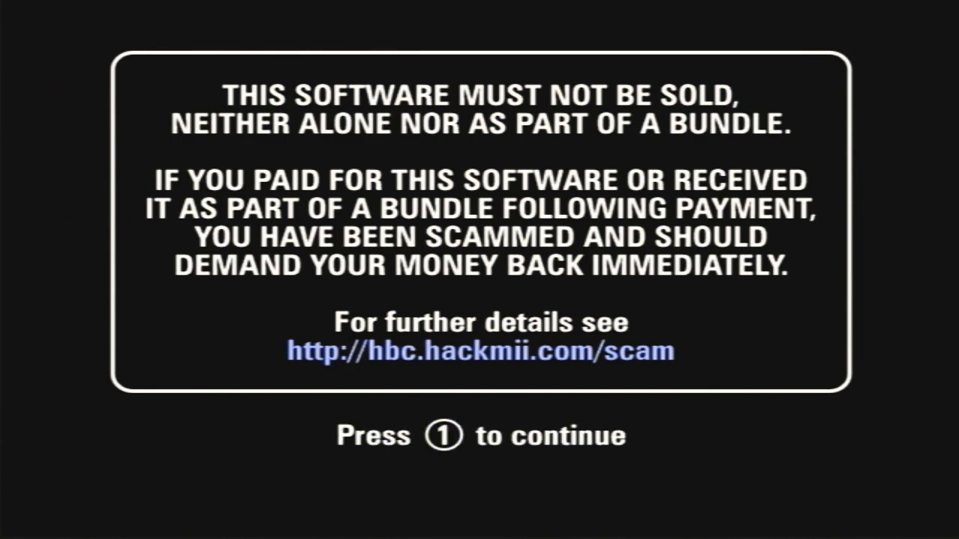
Step: Continue past the anti-scam warning and move to Install The Homebrew Channel in the installer menu
{"action": "key", "text": "1"}
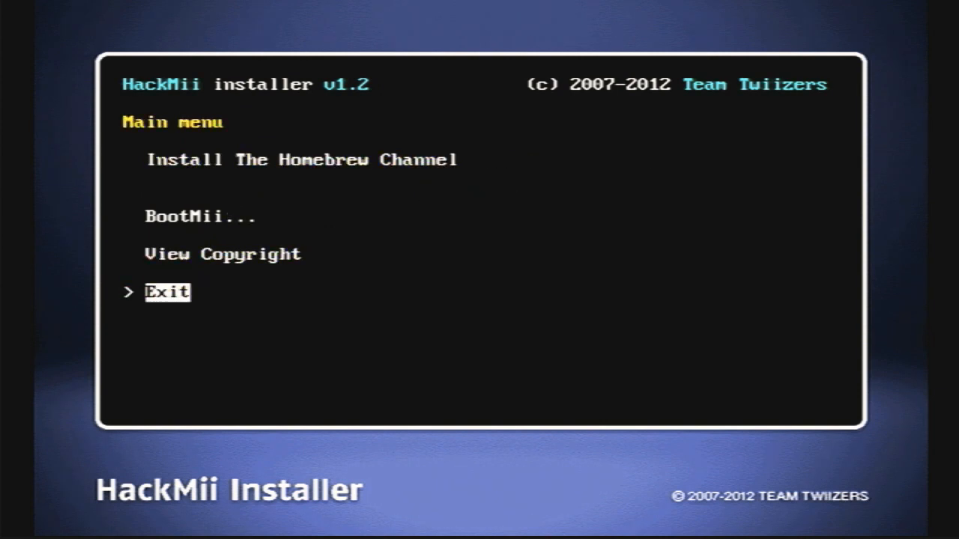
{"action": "key", "text": "up"}
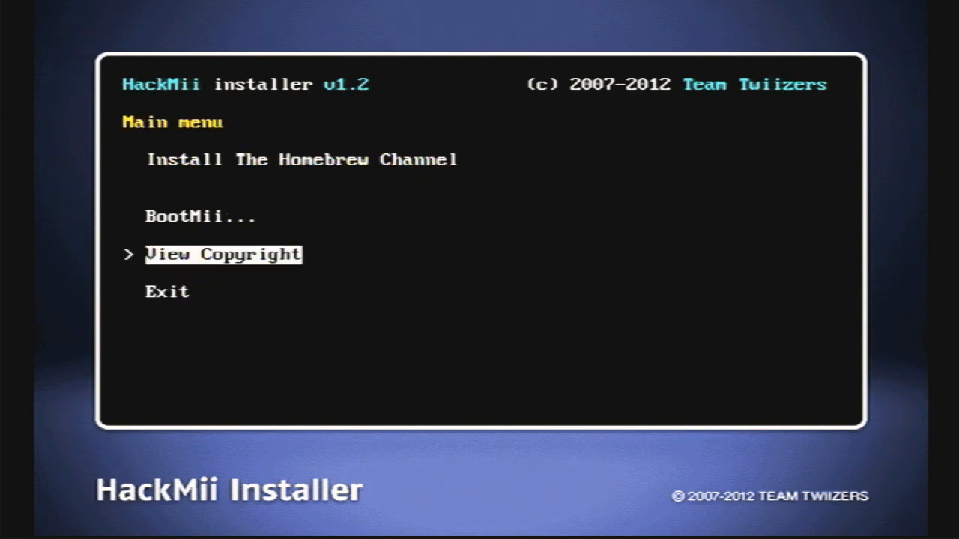
{"action": "key", "text": "up"}
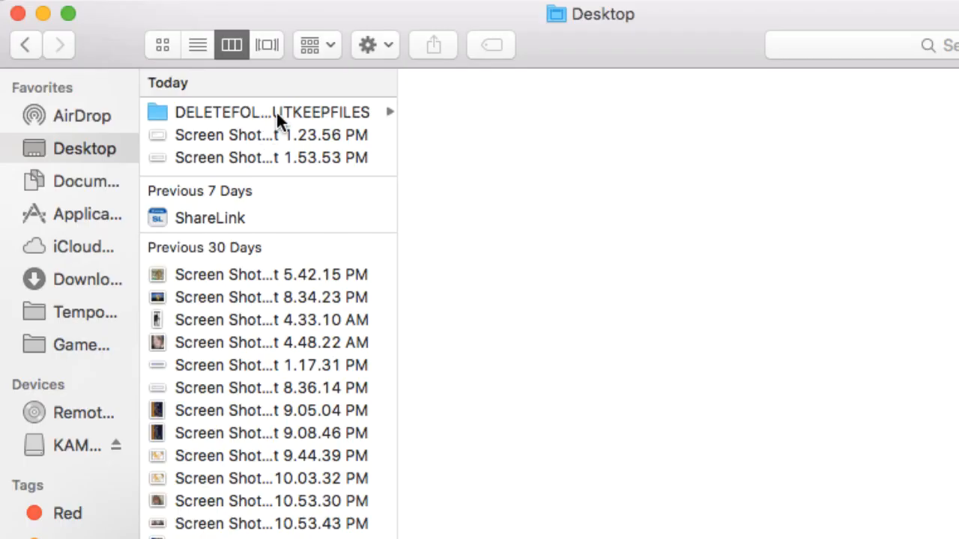
Step: Copy DELETEFOLDERBUTKEEPFILES to the SD card, move its contents to the card root and delete the folder
{"action": "left_click", "coordinate": [271, 113]}
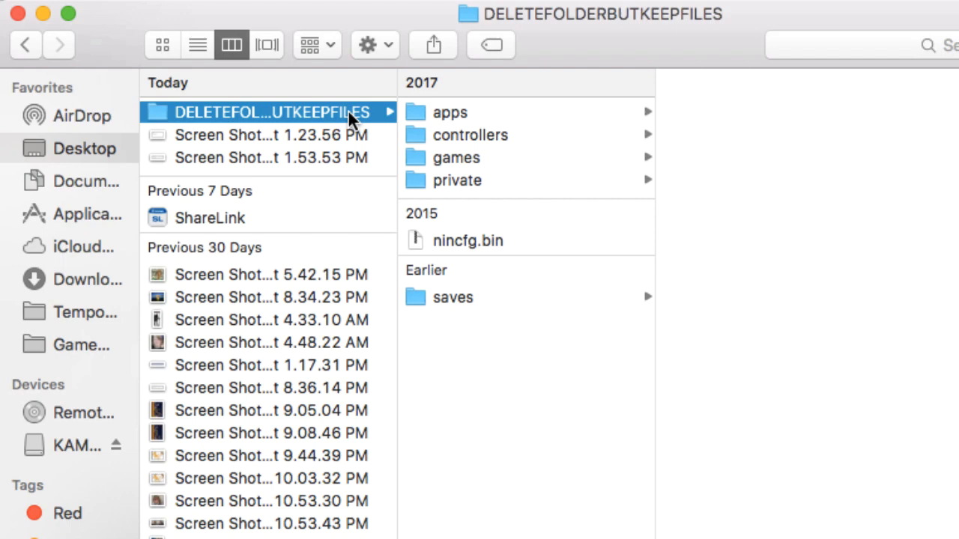
{"action": "left_click_drag", "start_coordinate": [269, 113], "coordinate": [72, 452]}
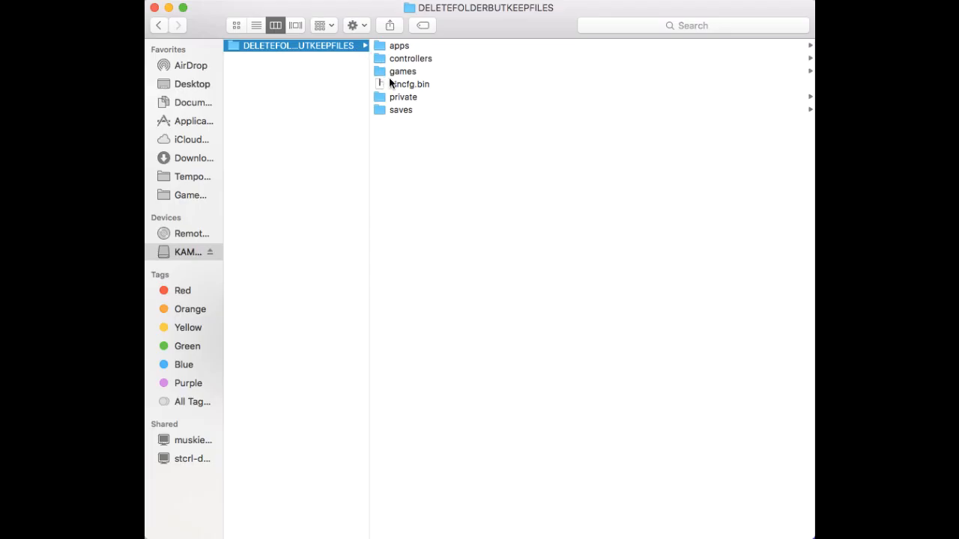
{"action": "key", "text": "cmd+a"}
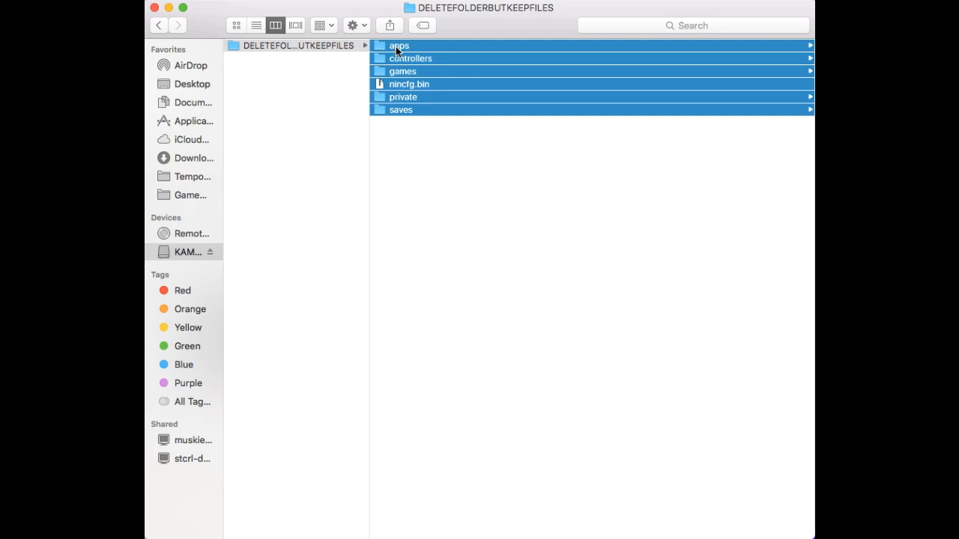
{"action": "right_click", "coordinate": [398, 45]}
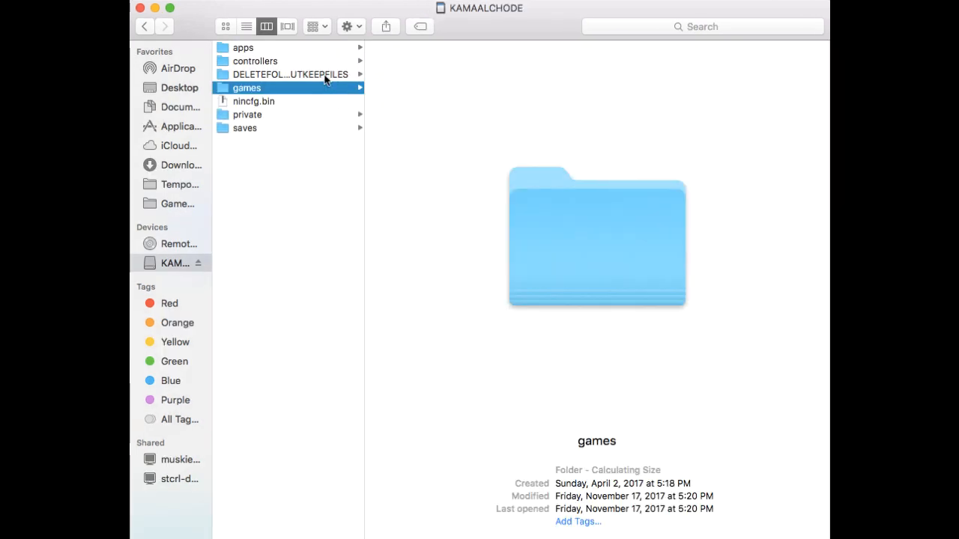
{"action": "right_click", "coordinate": [291, 75]}
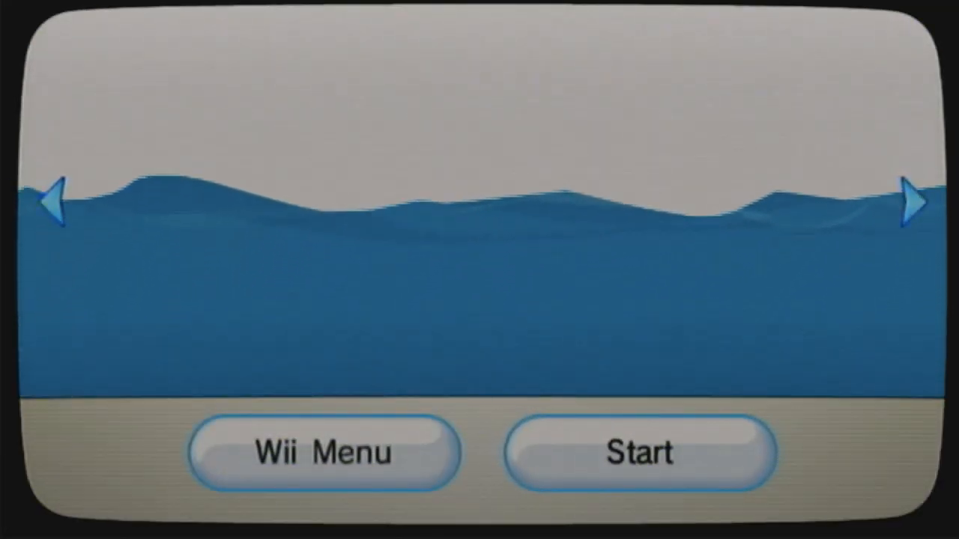
Step: Start The Homebrew Channel and load the Nintendont app from its details page
{"action": "left_click", "coordinate": [638, 452]}
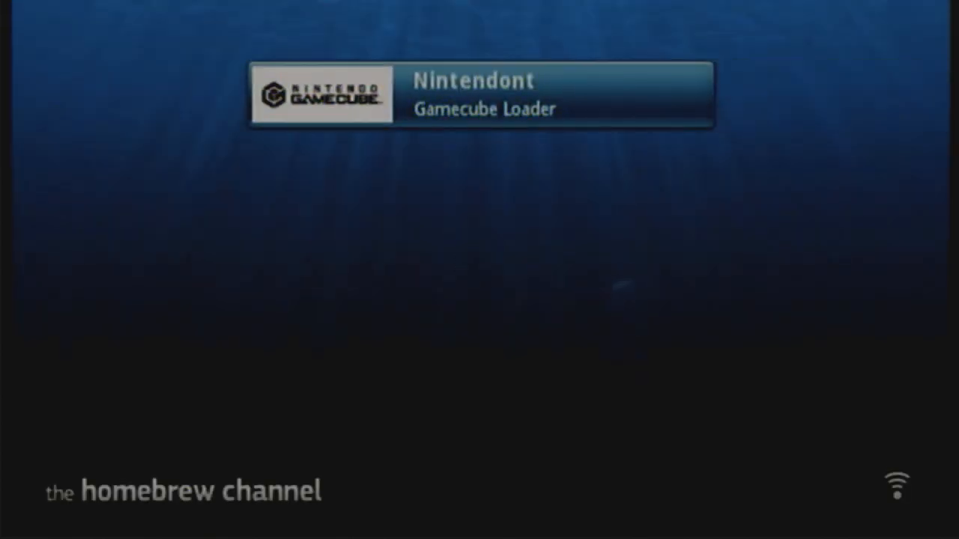
{"action": "left_click", "coordinate": [480, 93]}
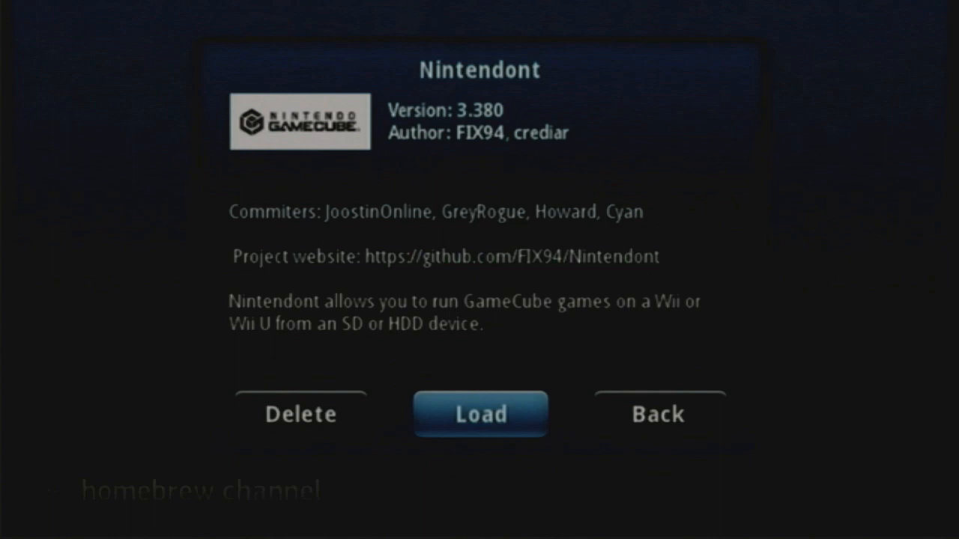
{"action": "left_click", "coordinate": [480, 414]}
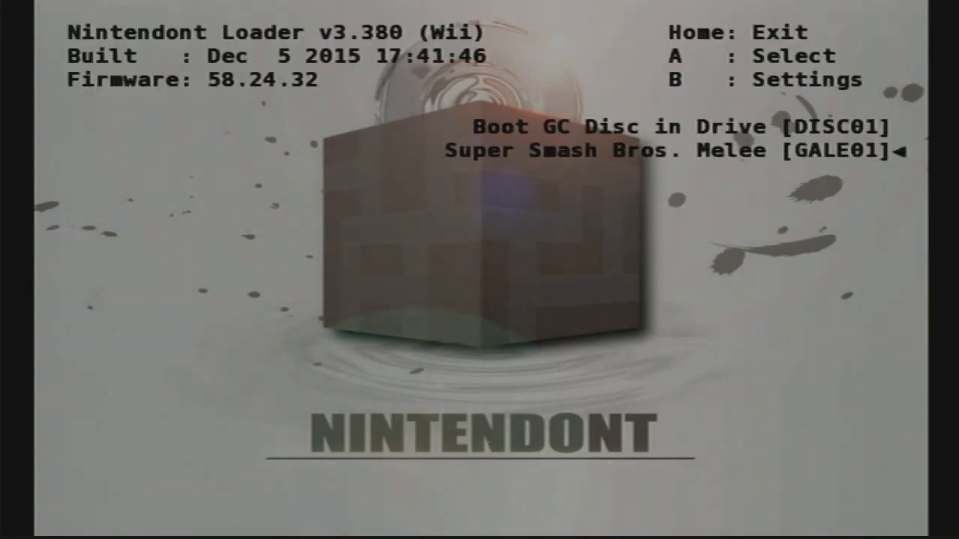
Step: Boot Super Smash Bros. Melee [GALE01] and create new game data on the Slot A memory card
{"action": "key", "text": "a"}
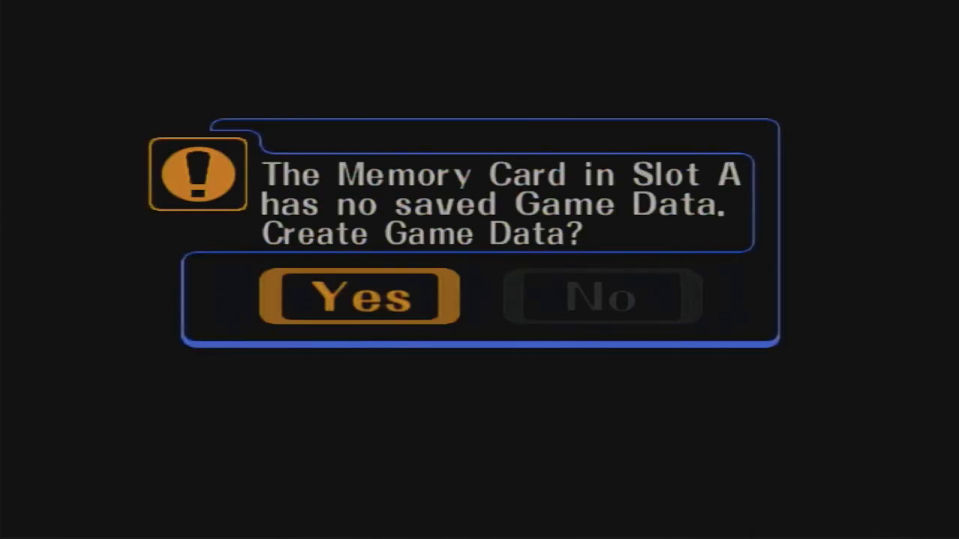
{"action": "left_click", "coordinate": [358, 296]}
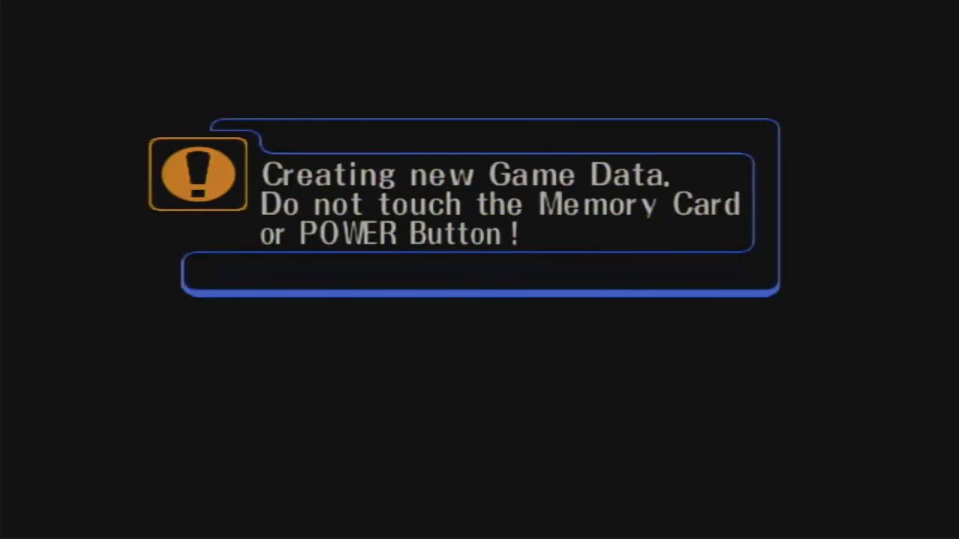